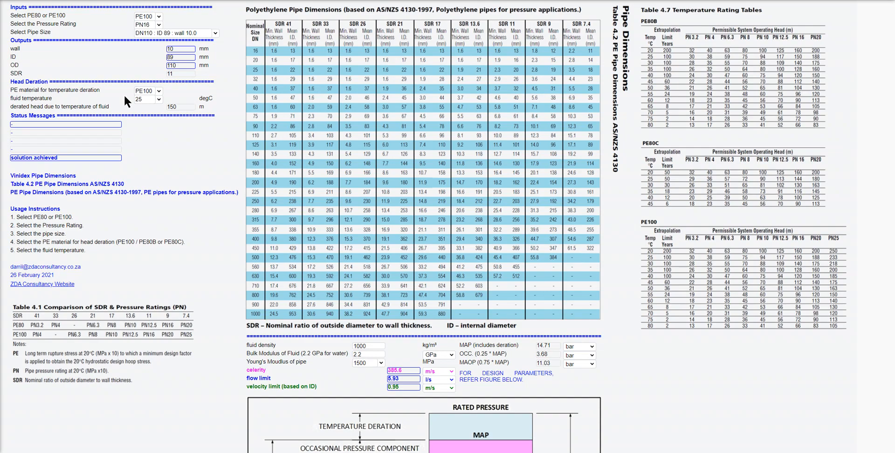
mouse_move(194, 108)
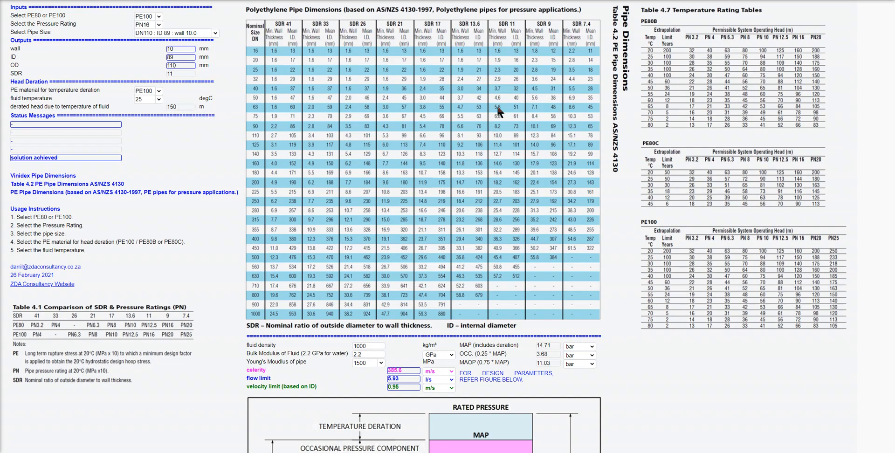
mouse_move(557, 287)
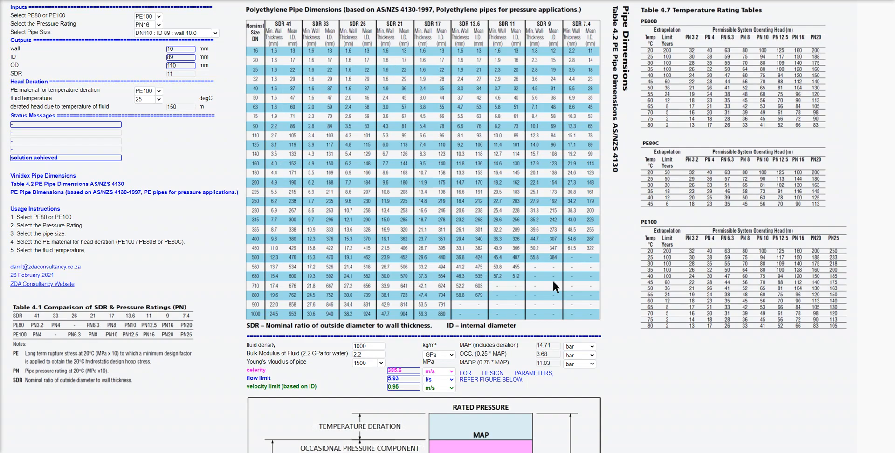
mouse_move(252, 55)
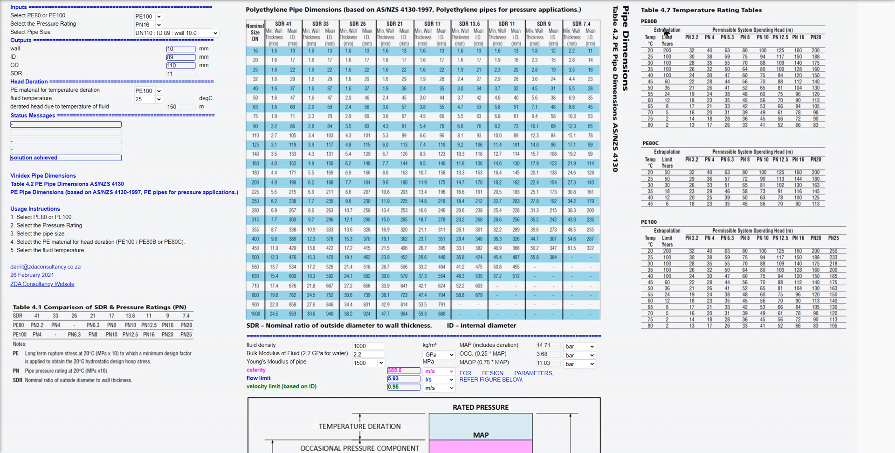
mouse_move(716, 172)
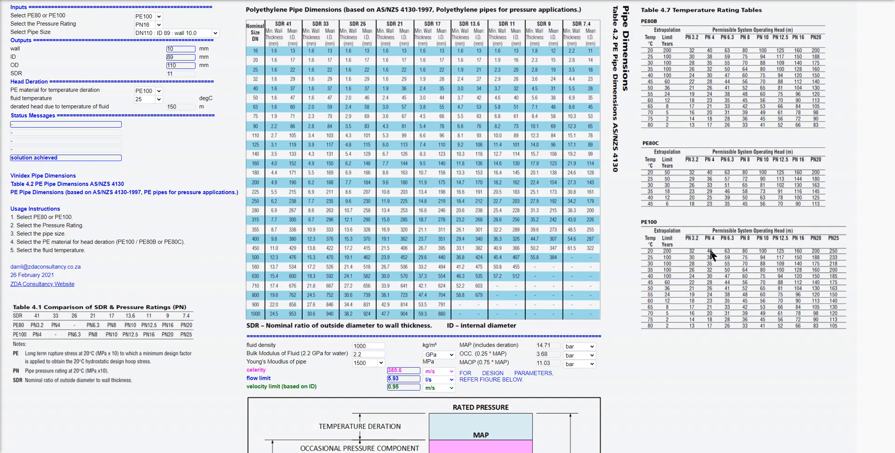
mouse_move(721, 262)
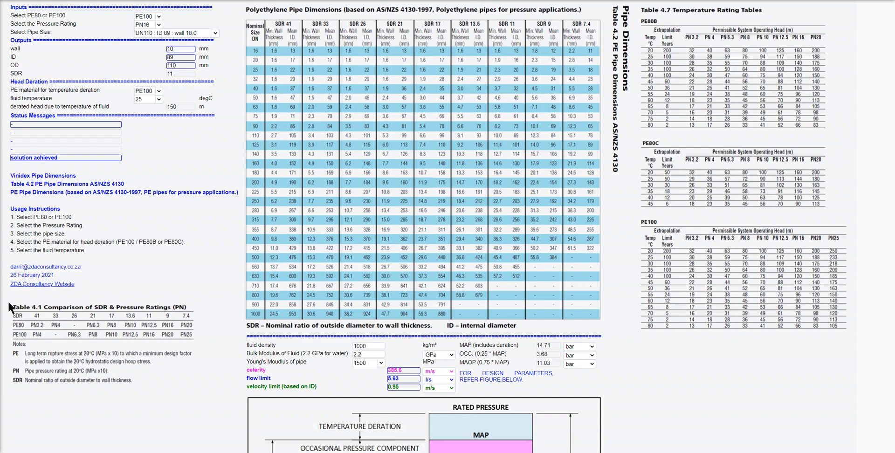
mouse_move(205, 384)
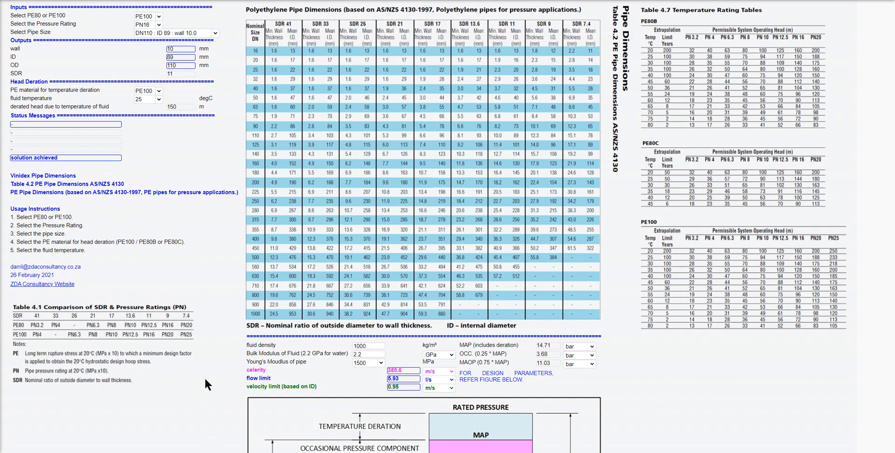
mouse_move(199, 313)
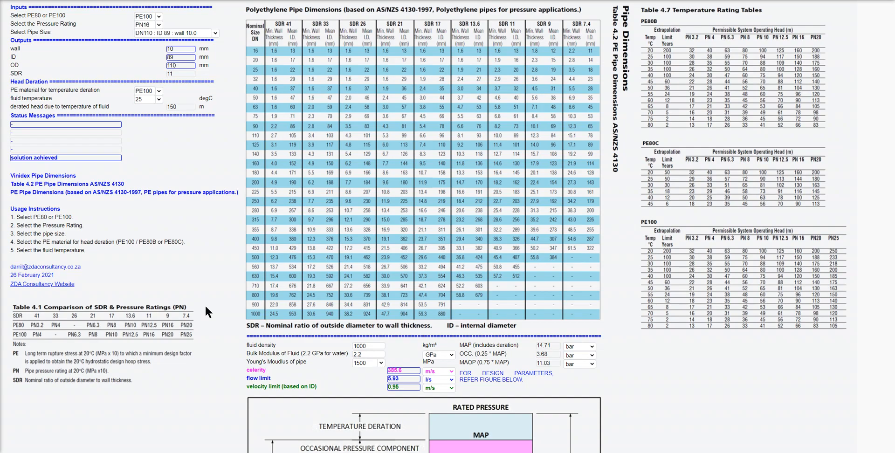
mouse_move(154, 172)
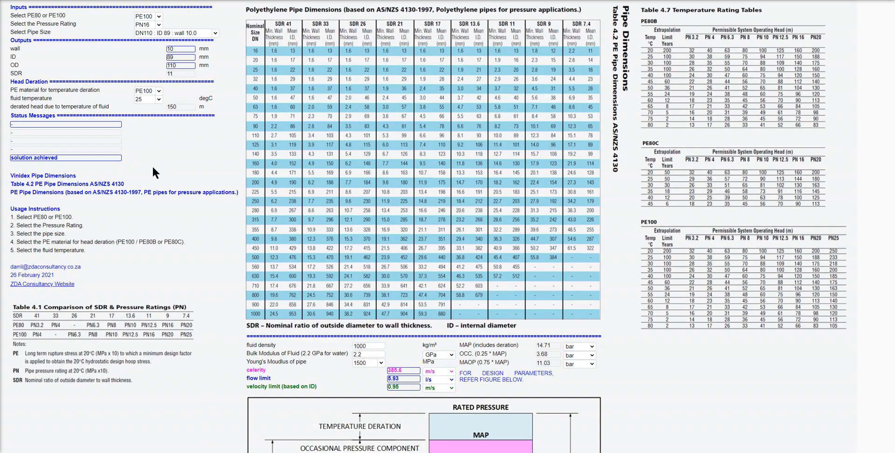
- Set the pipe material to PE80 and the pressure rating to PN10
scroll("down", 3)
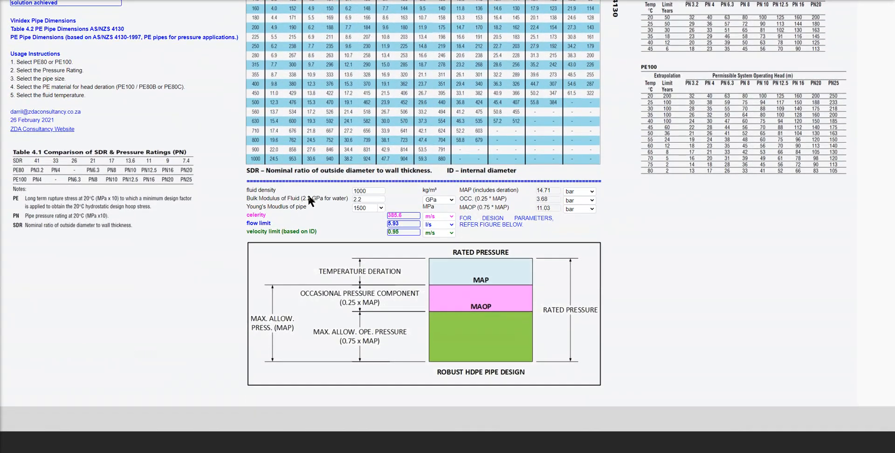
mouse_move(416, 207)
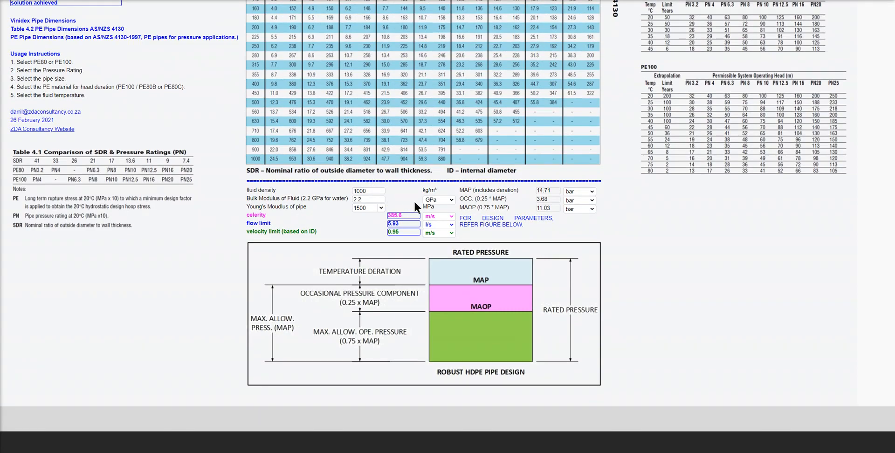
mouse_move(494, 270)
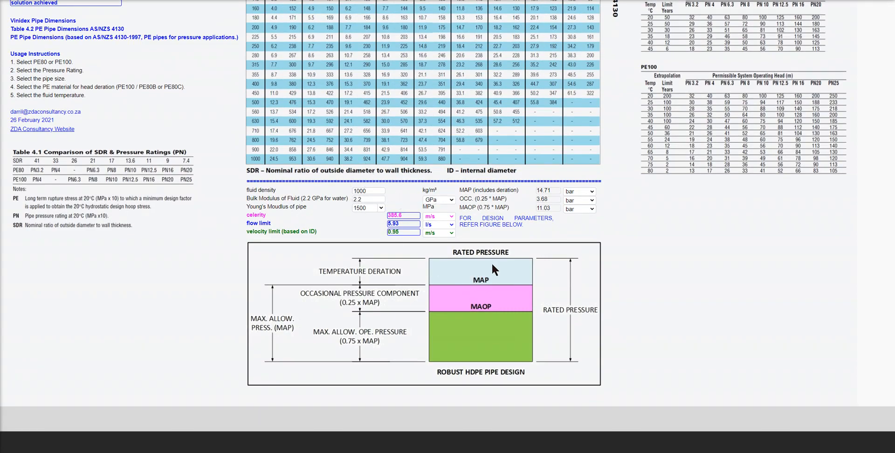
mouse_move(594, 302)
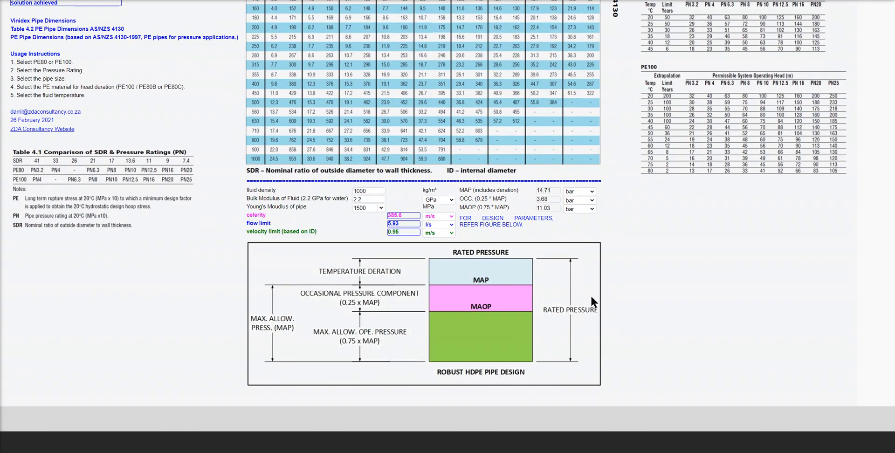
mouse_move(511, 255)
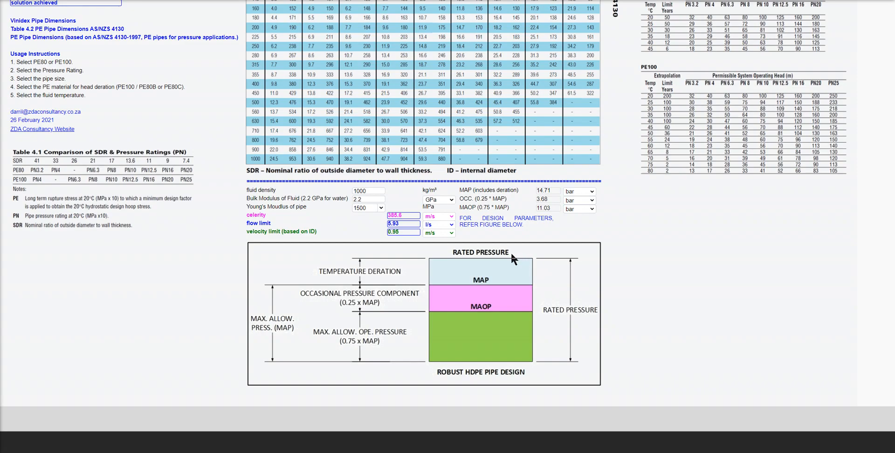
mouse_move(501, 267)
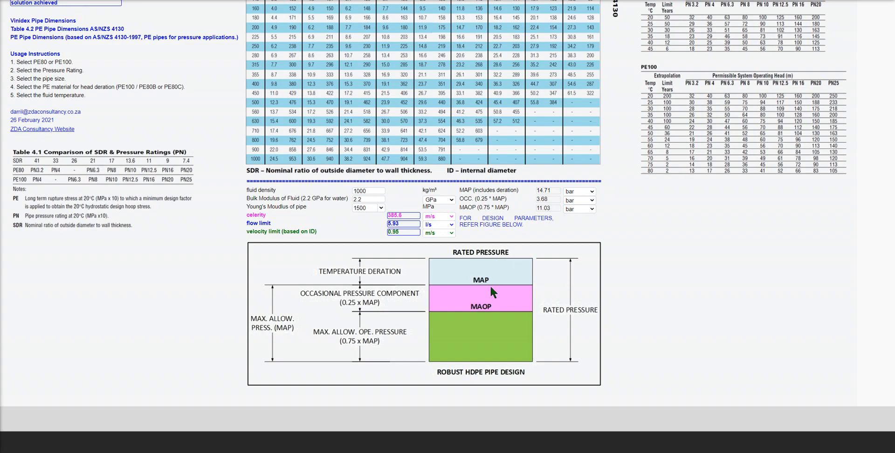
mouse_move(476, 330)
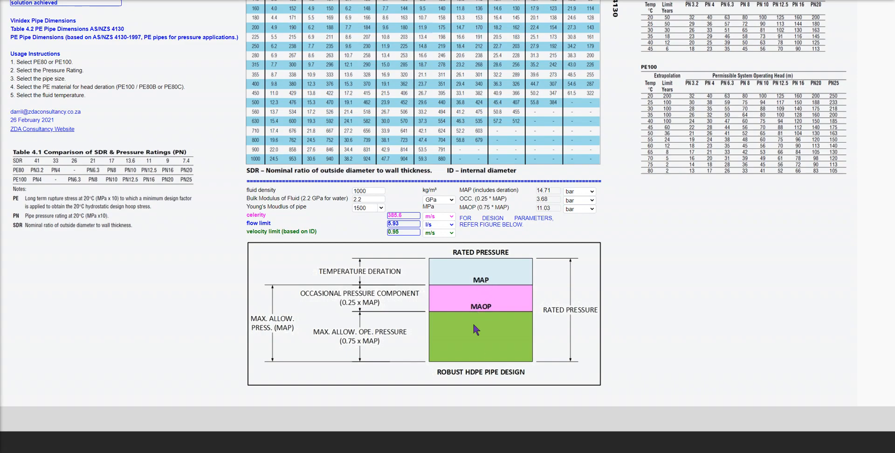
mouse_move(462, 346)
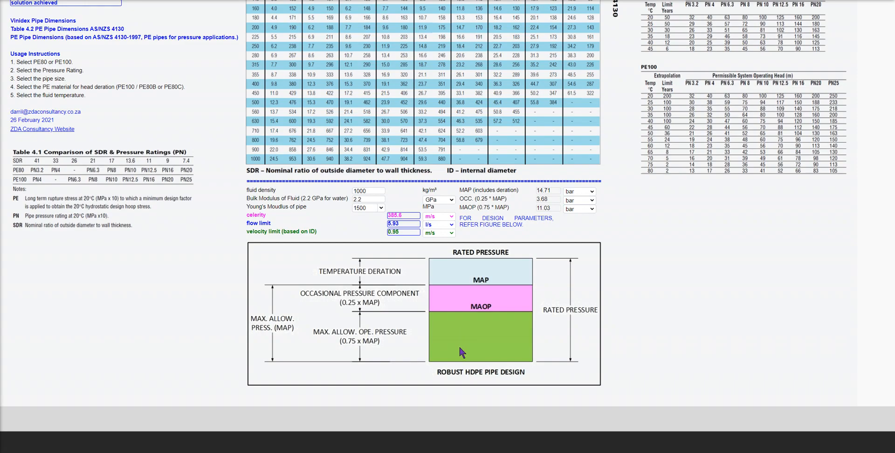
mouse_move(455, 326)
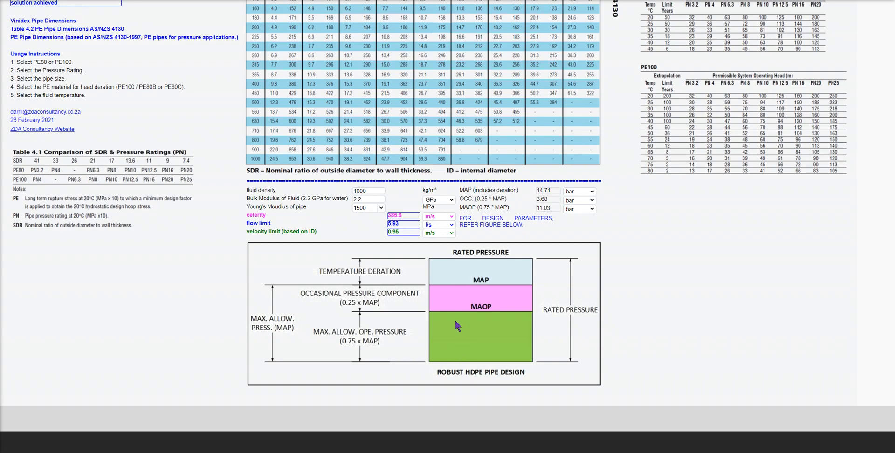
mouse_move(451, 315)
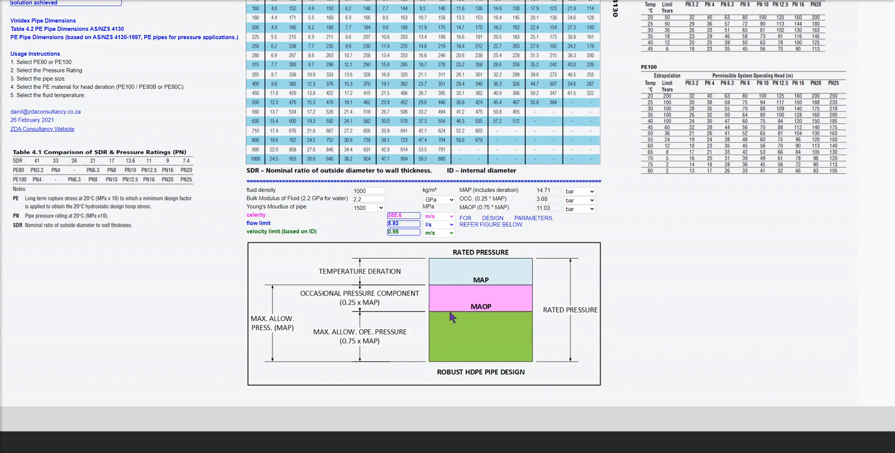
mouse_move(451, 301)
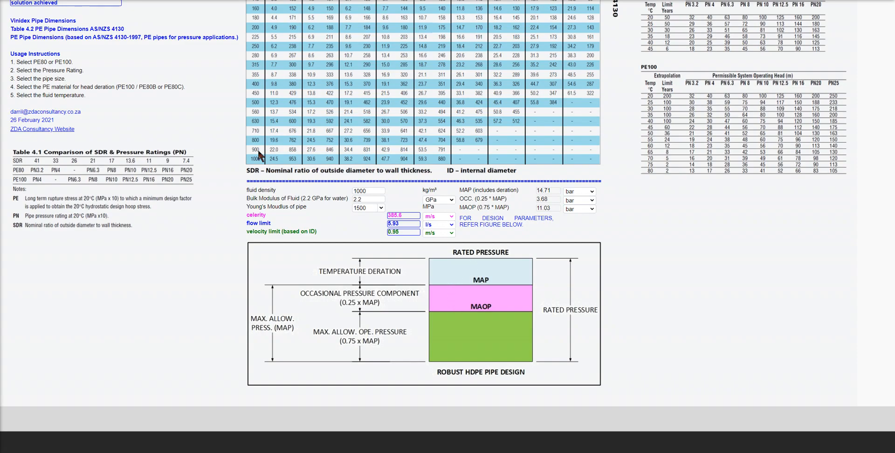
mouse_move(483, 232)
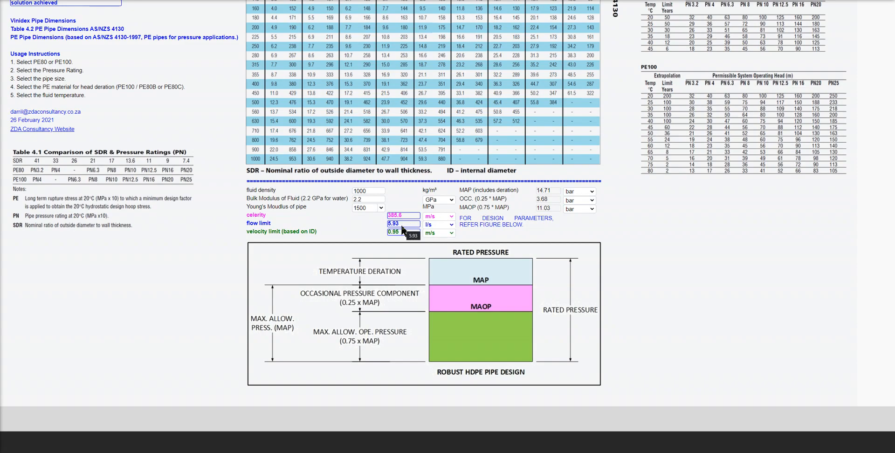
mouse_move(438, 323)
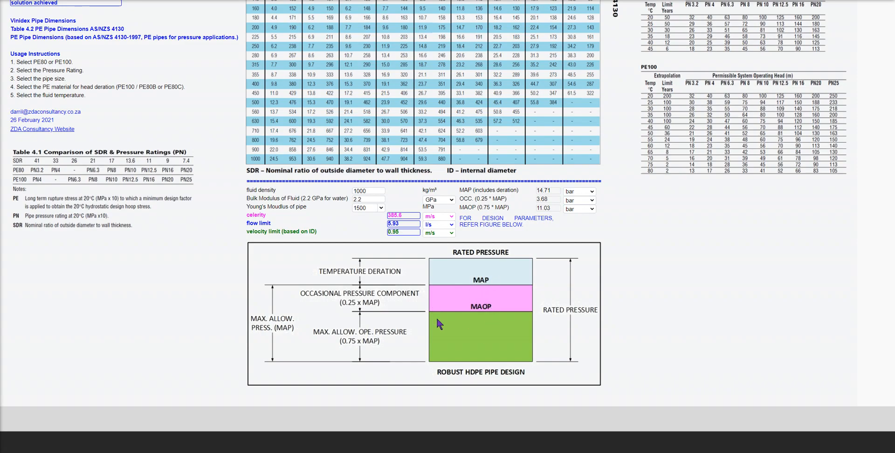
mouse_move(476, 291)
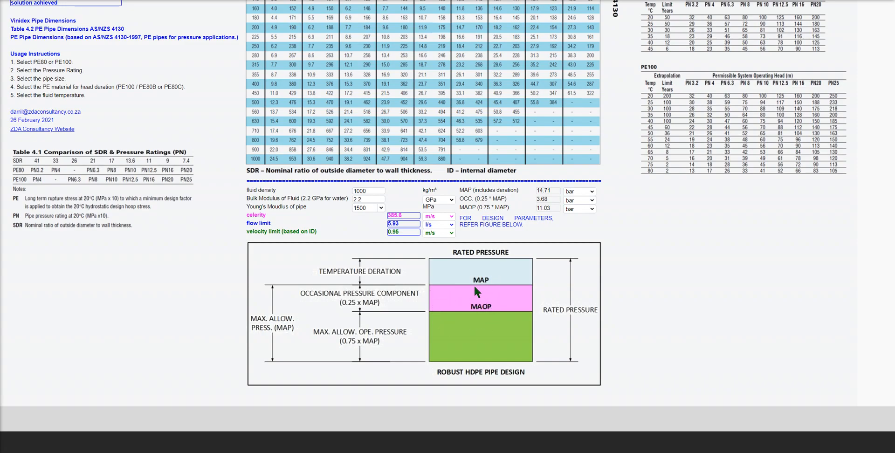
scroll("up", 3)
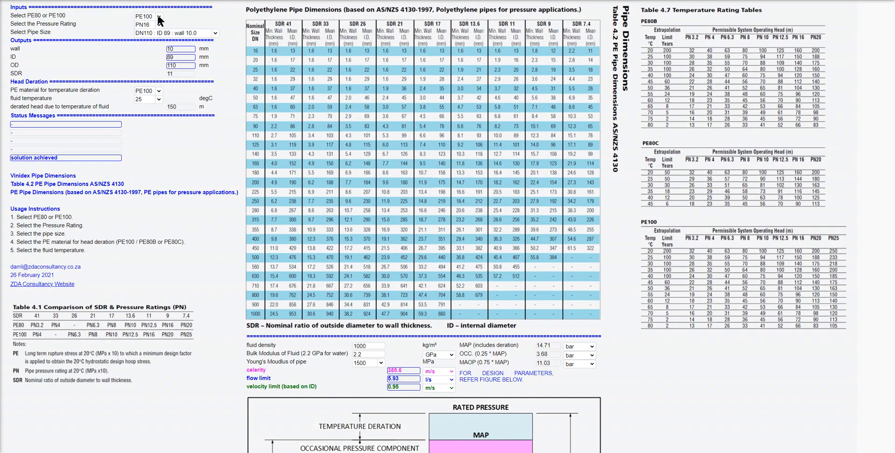
left_click(147, 16)
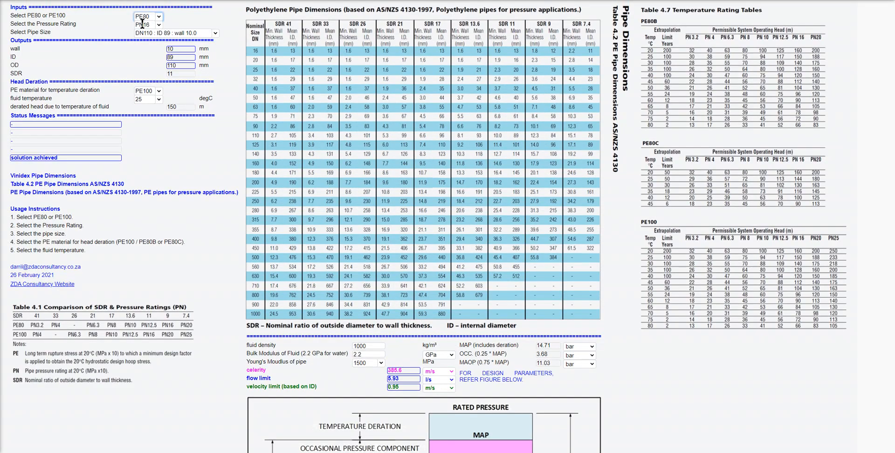
left_click(148, 24)
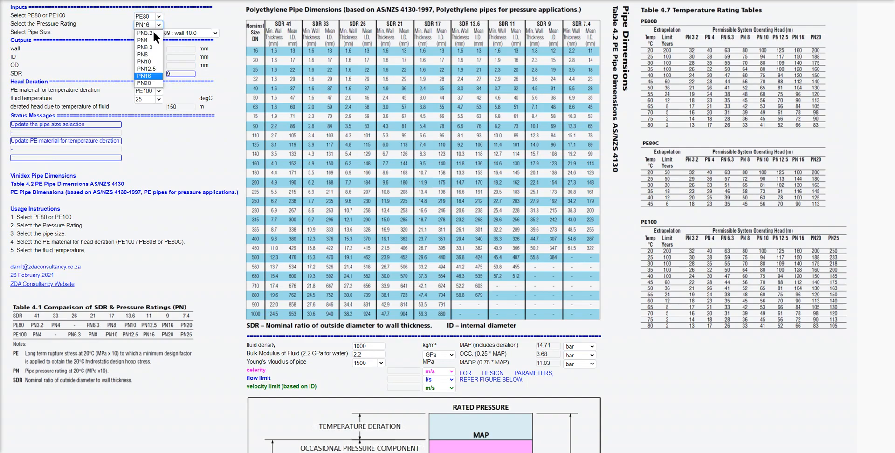
left_click(145, 60)
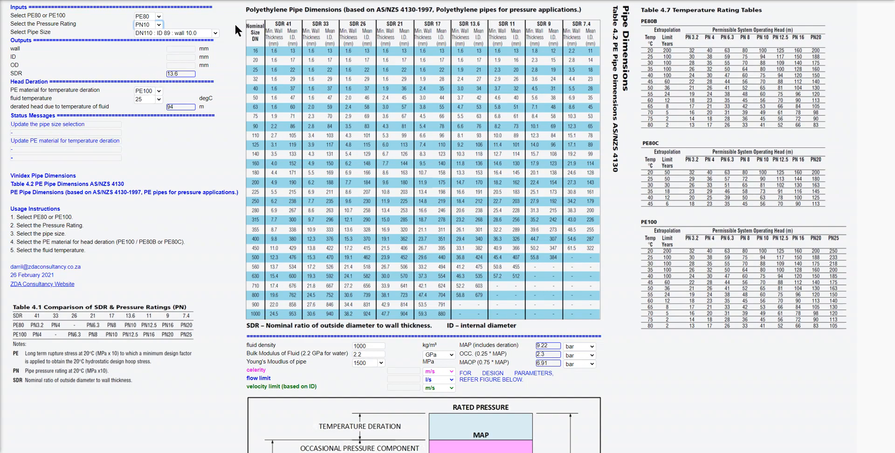
- Choose DN140 pipe size with PE80B deration material so the status reads solution achieved
left_click(176, 33)
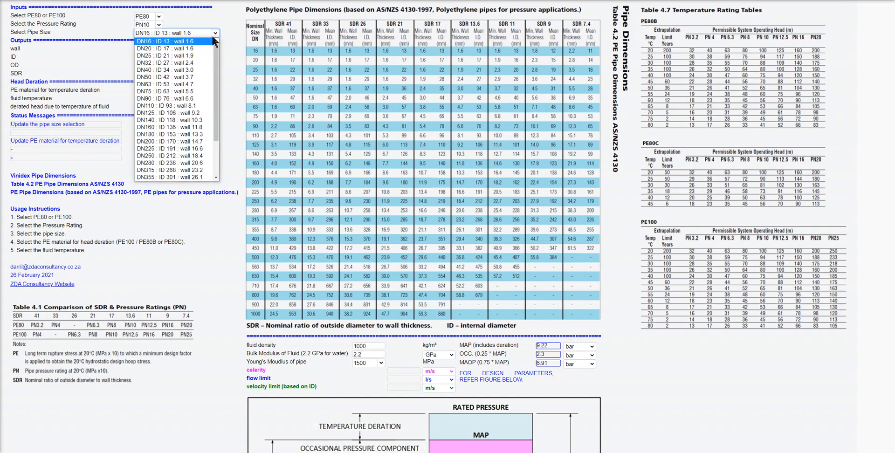
mouse_move(172, 120)
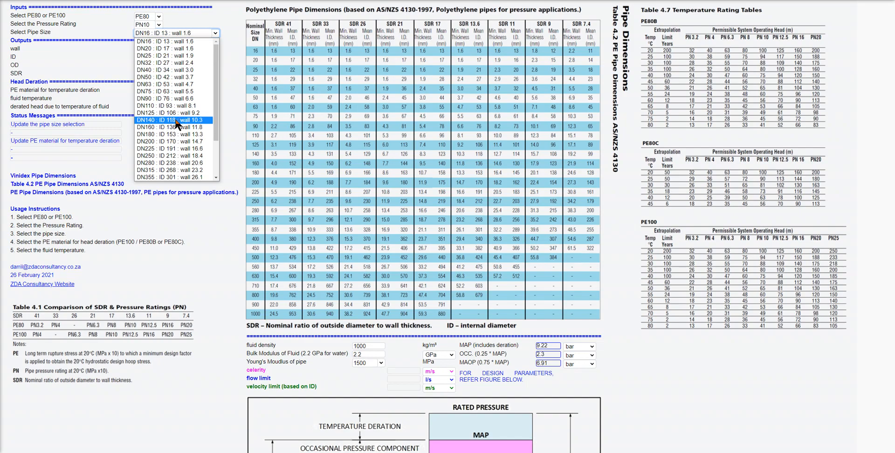
left_click(171, 120)
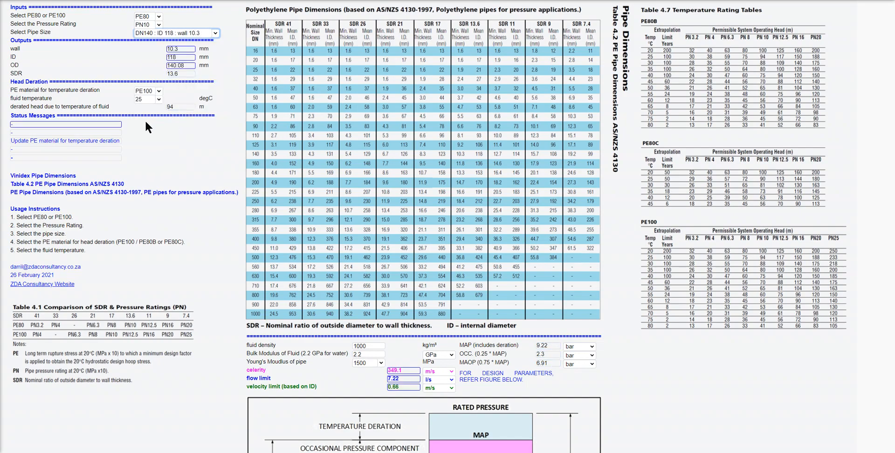
mouse_move(103, 99)
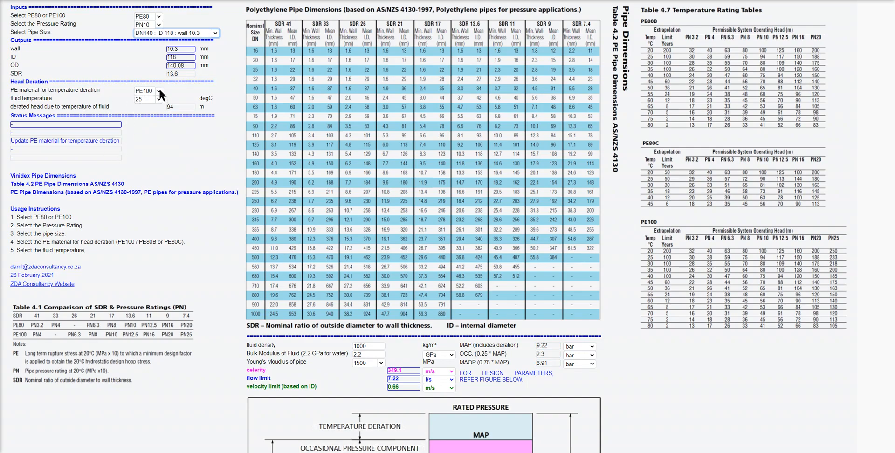
left_click(146, 91)
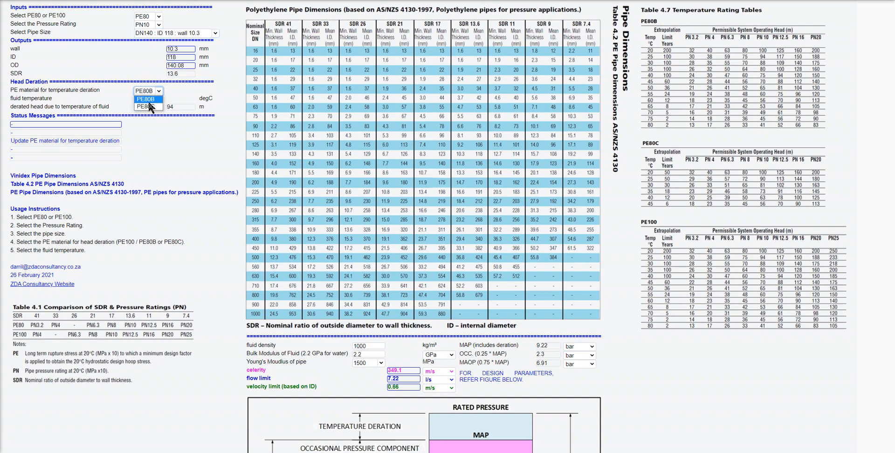
left_click(147, 99)
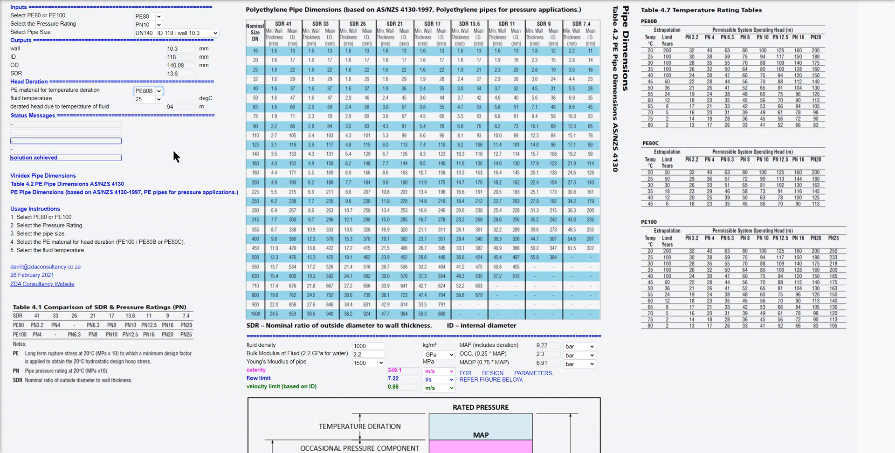
mouse_move(172, 123)
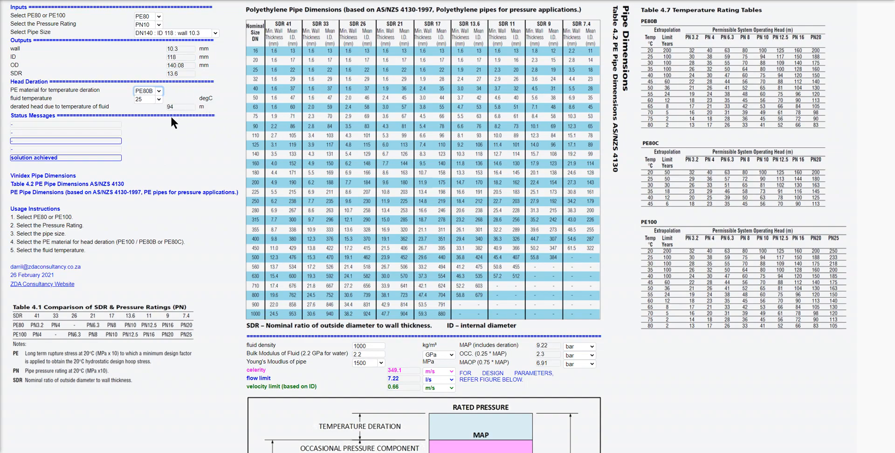
mouse_move(177, 114)
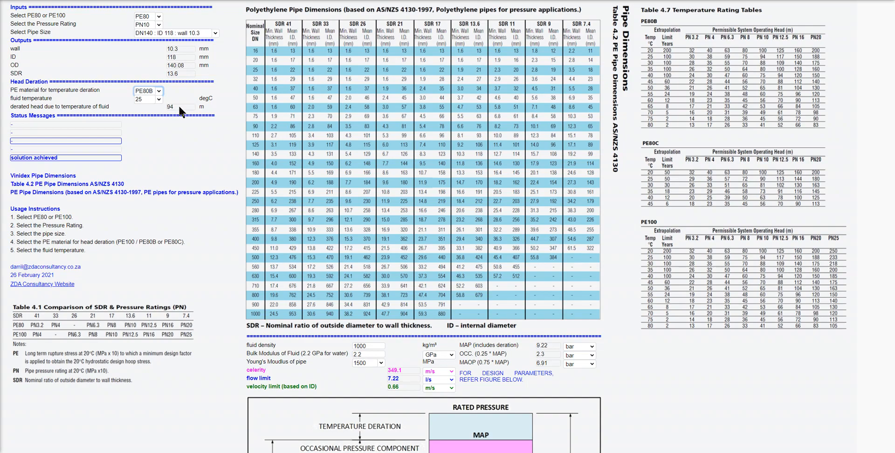
mouse_move(182, 111)
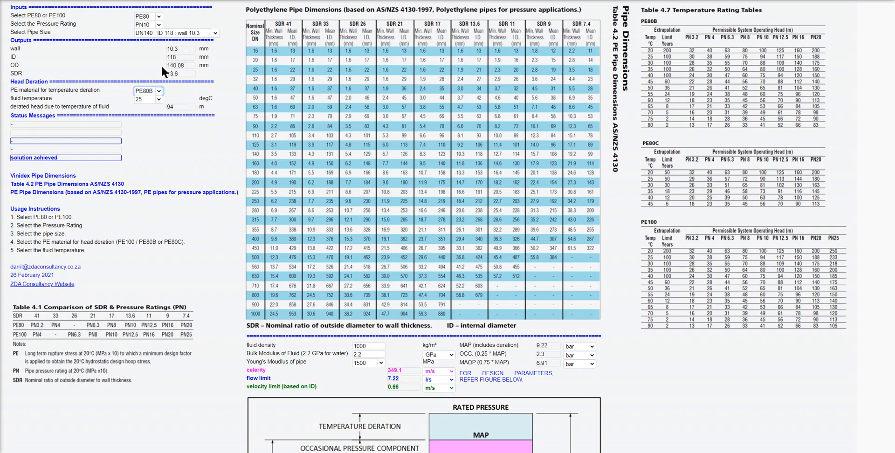
mouse_move(180, 111)
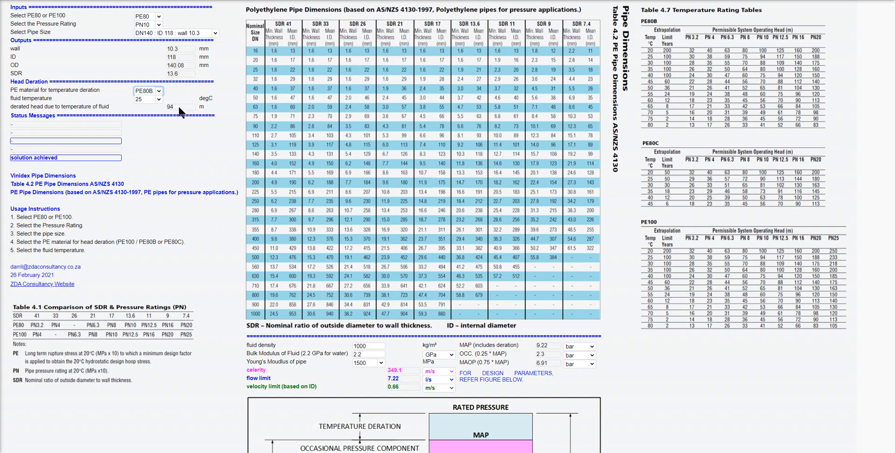
scroll("down", 3)
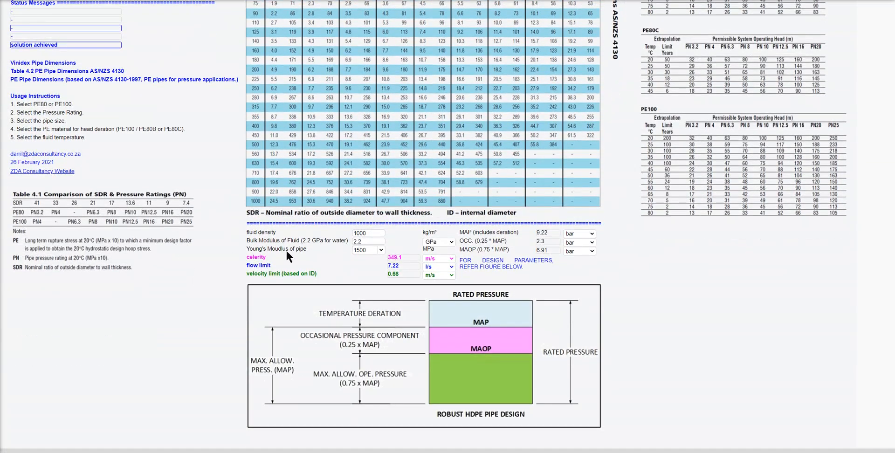
scroll("down", 3)
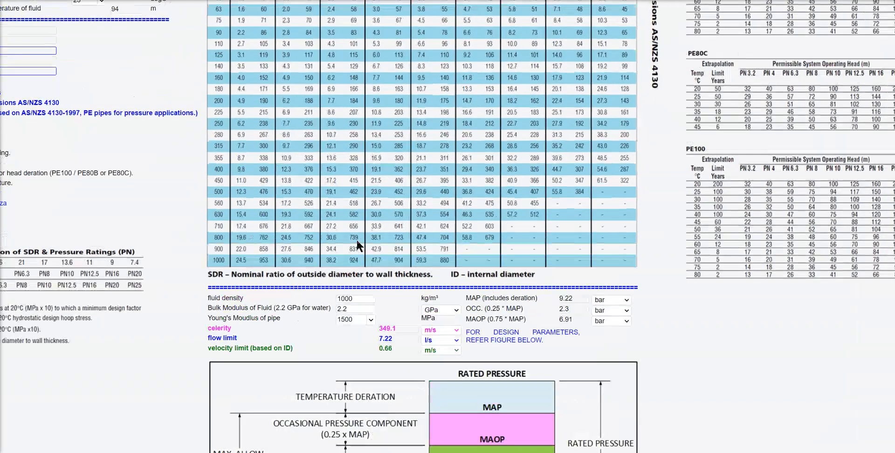
scroll("down", 3)
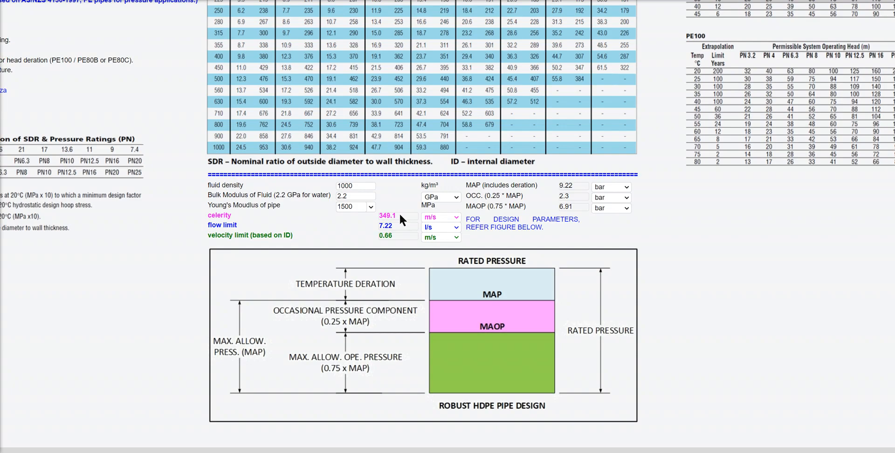
mouse_move(401, 221)
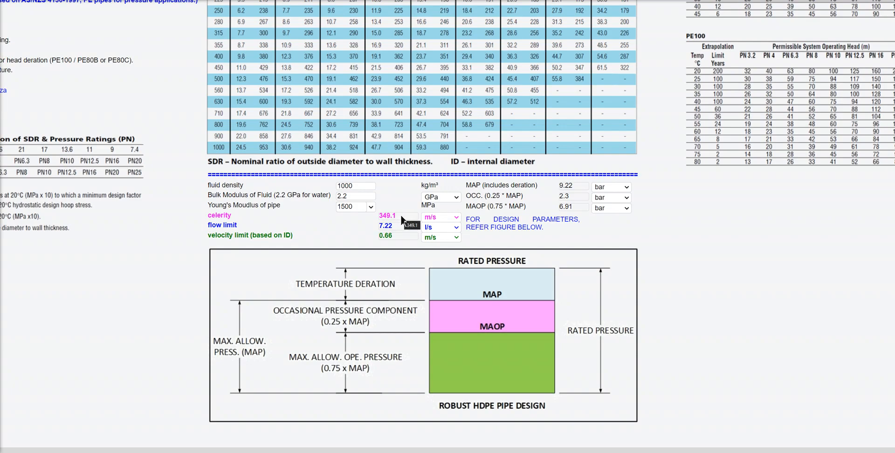
mouse_move(402, 233)
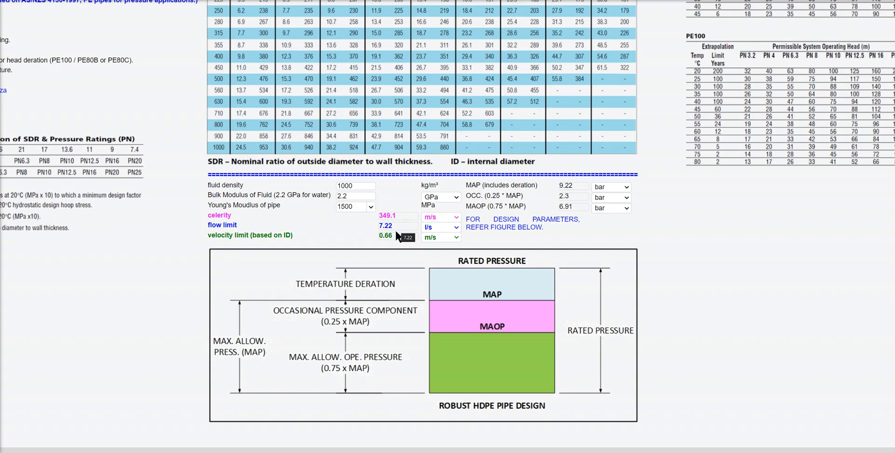
mouse_move(400, 239)
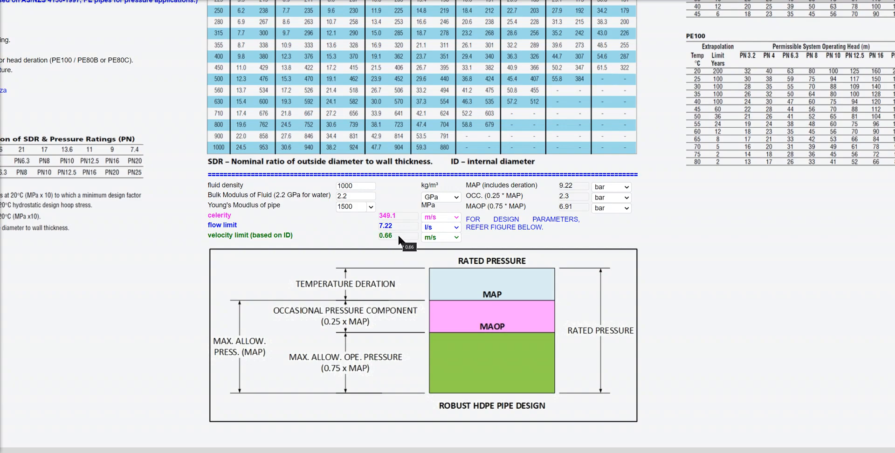
mouse_move(380, 241)
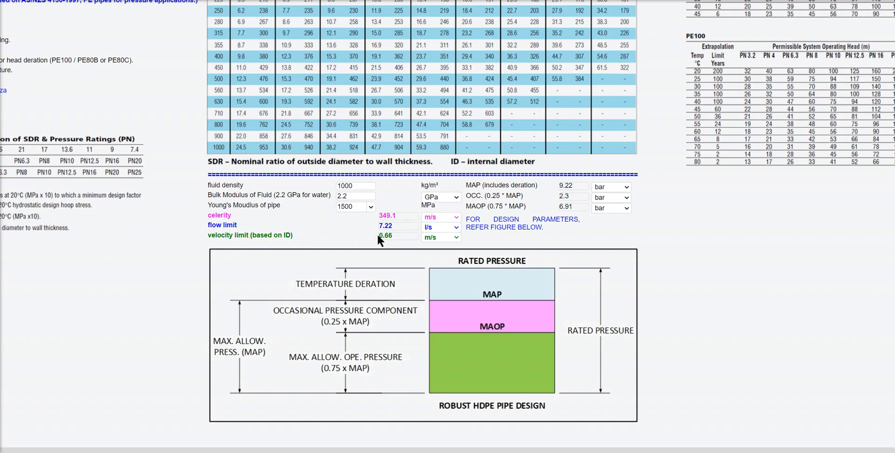
mouse_move(118, 131)
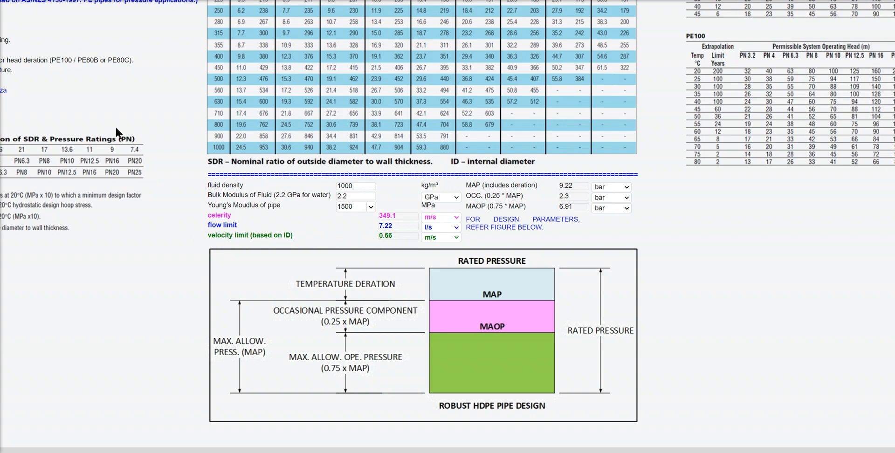